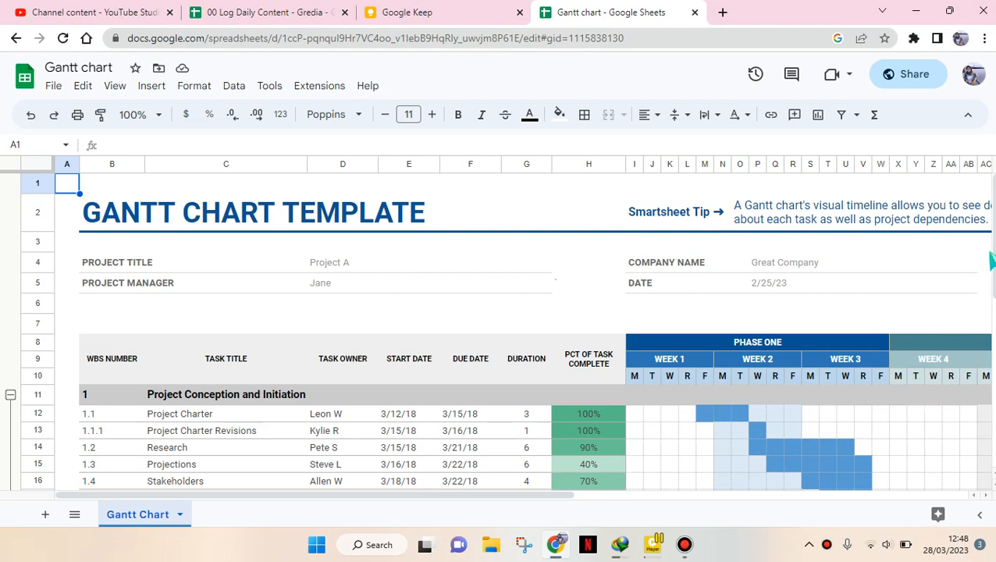
# Step: Insert a new blank drawing over the Gantt chart sheet via Insert > Drawing
pyautogui.scroll(-3)
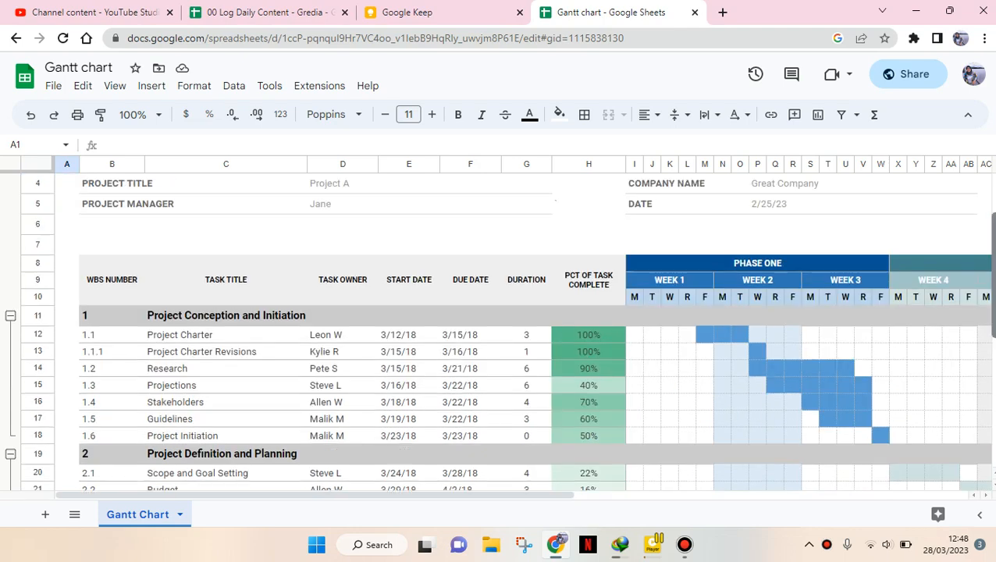
pyautogui.scroll(3)
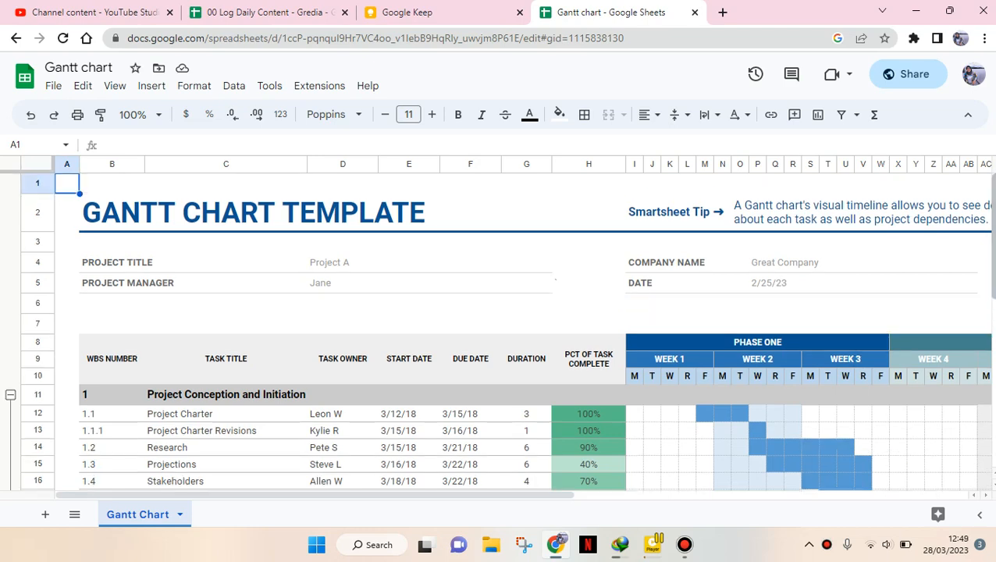
pyautogui.moveTo(828, 423)
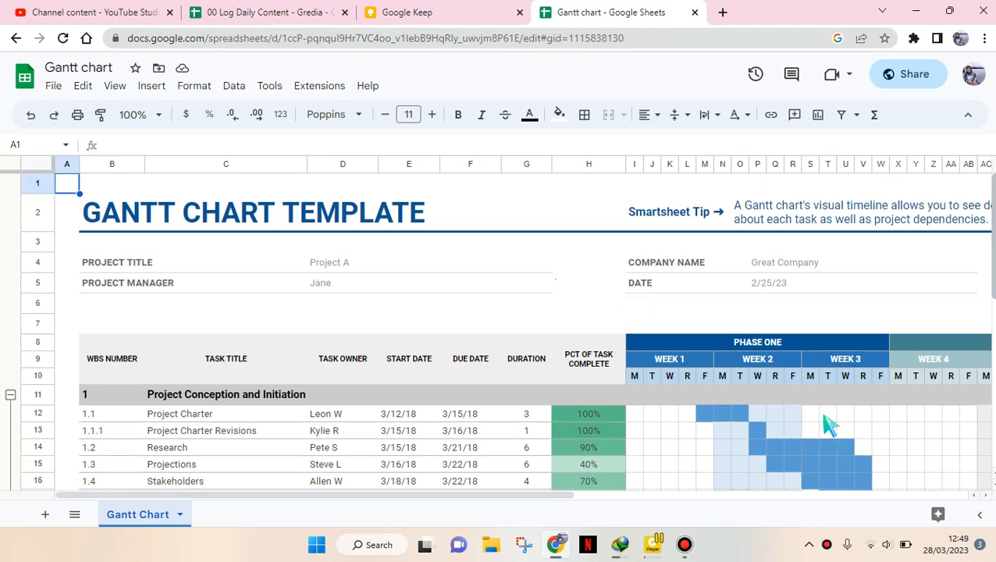
pyautogui.moveTo(740, 553)
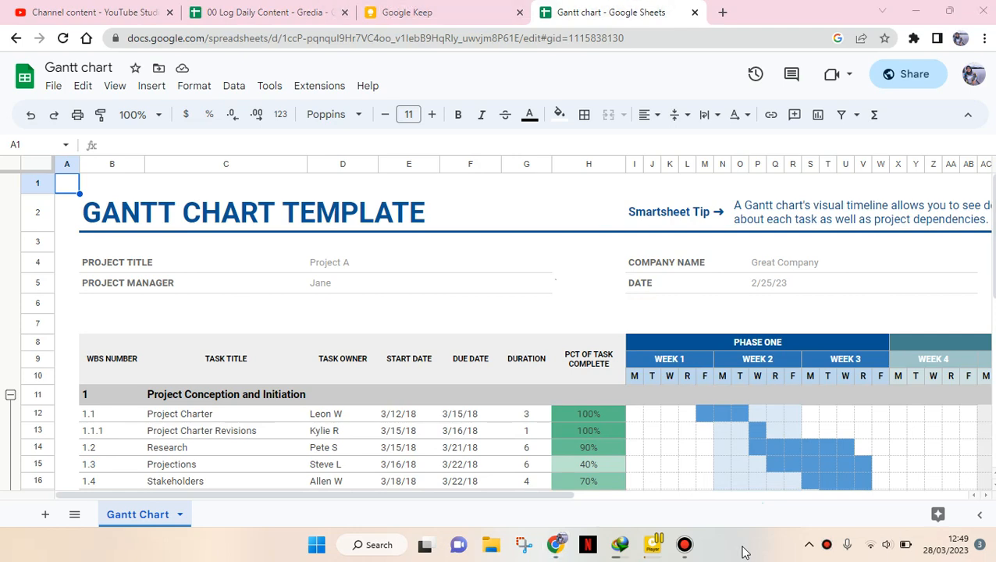
pyautogui.moveTo(172, 107)
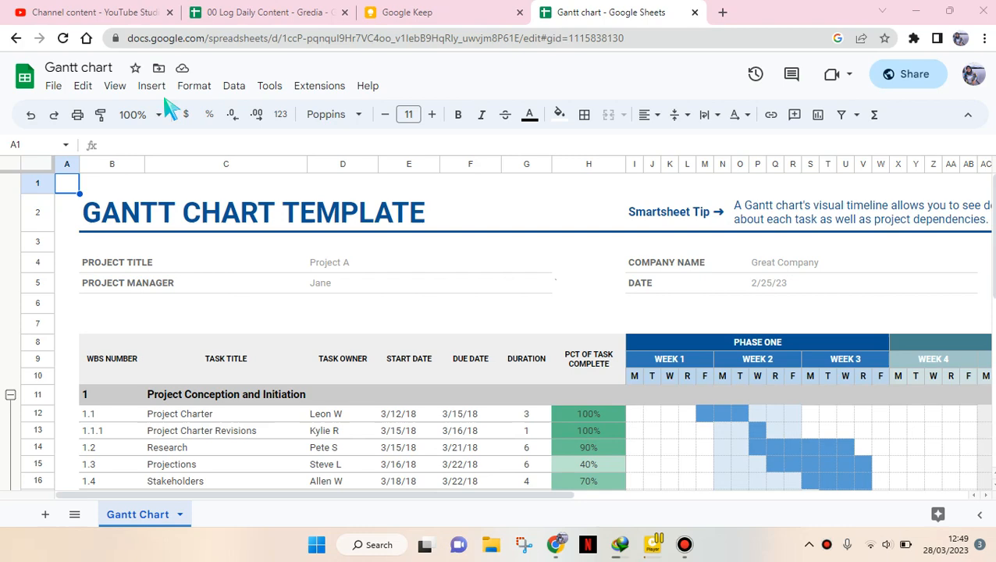
pyautogui.click(152, 86)
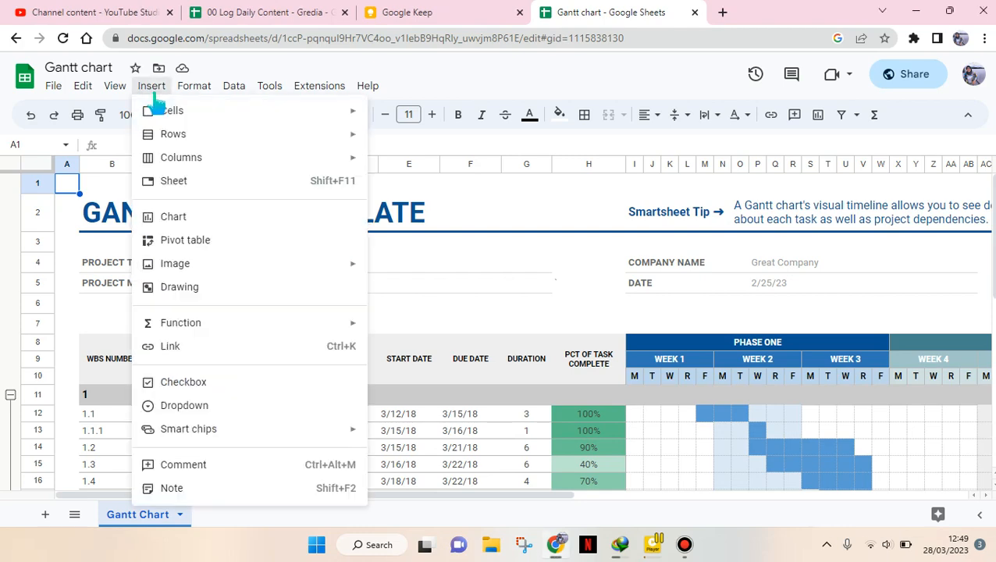
pyautogui.moveTo(205, 212)
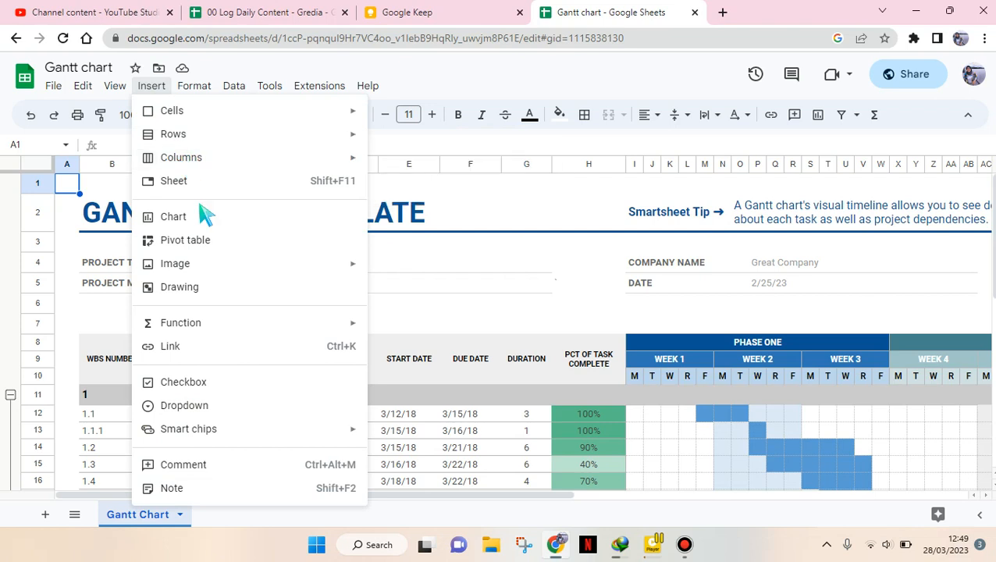
pyautogui.moveTo(172, 133)
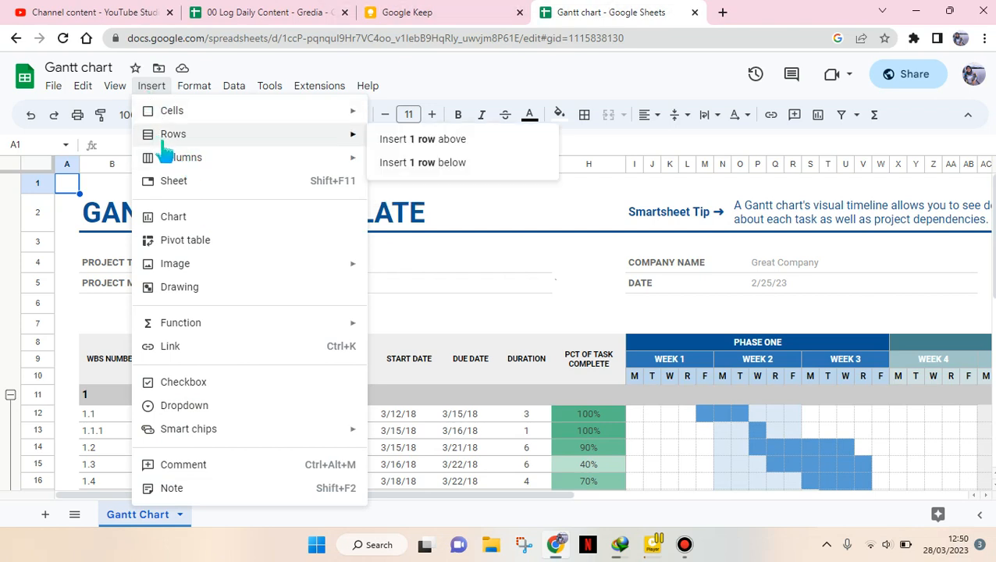
pyautogui.moveTo(188, 293)
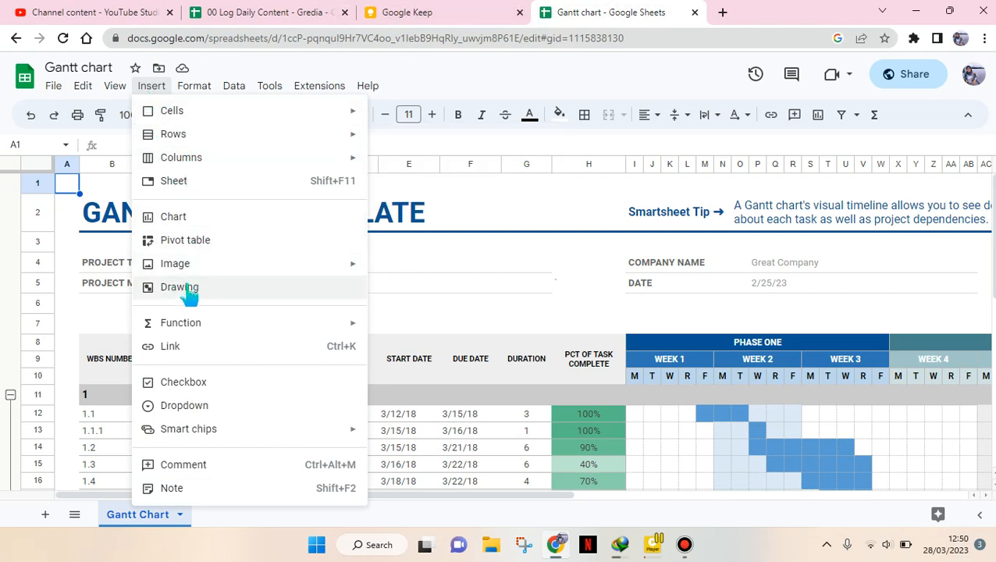
pyautogui.click(178, 286)
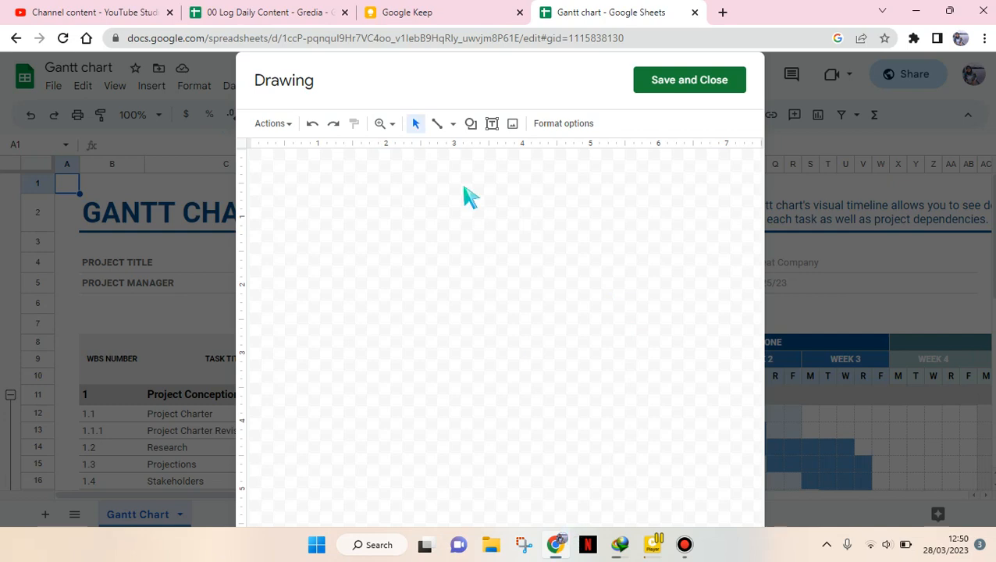
pyautogui.moveTo(326, 145)
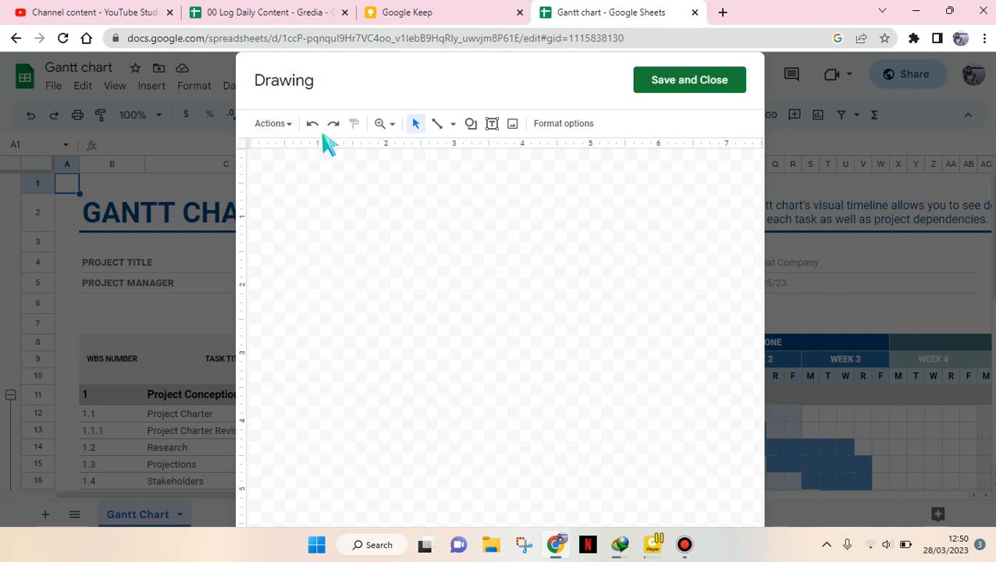
pyautogui.moveTo(500, 148)
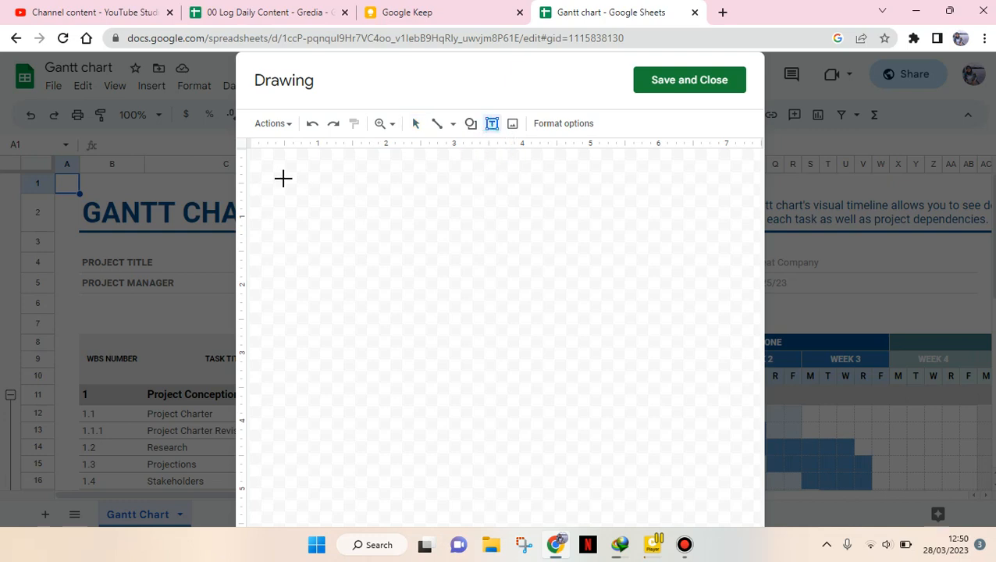
# Step: Draw a text box on the canvas and type 'This is an example of a text box'
pyautogui.moveTo(284, 179); pyautogui.dragTo(394, 247)
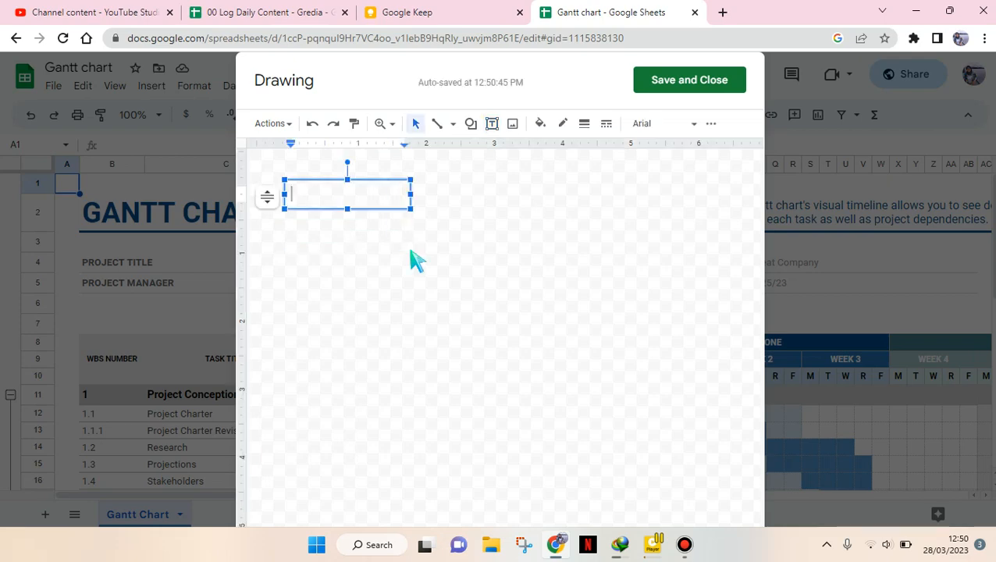
pyautogui.moveTo(299, 194)
pyautogui.write('This is an e')
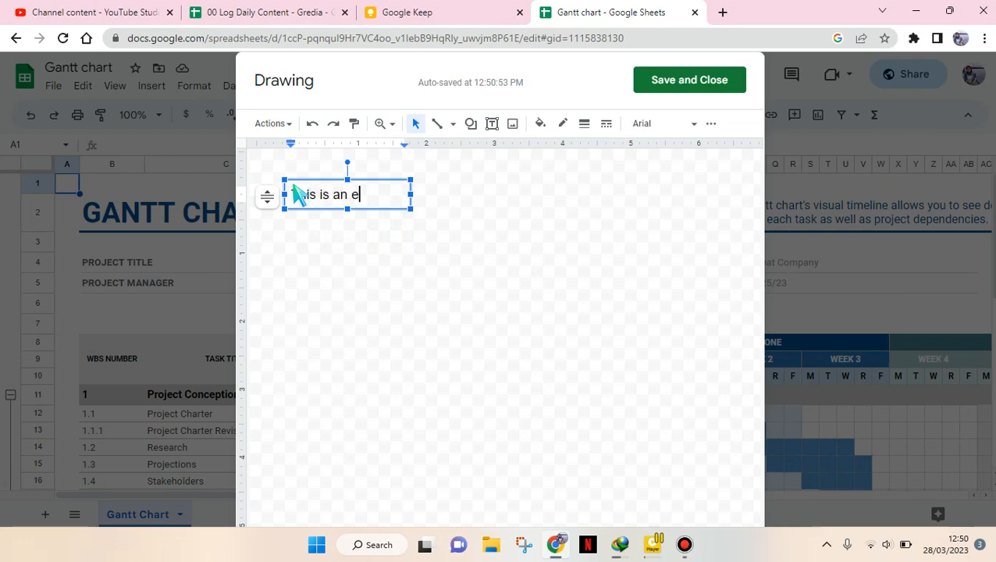
pyautogui.write('xample')
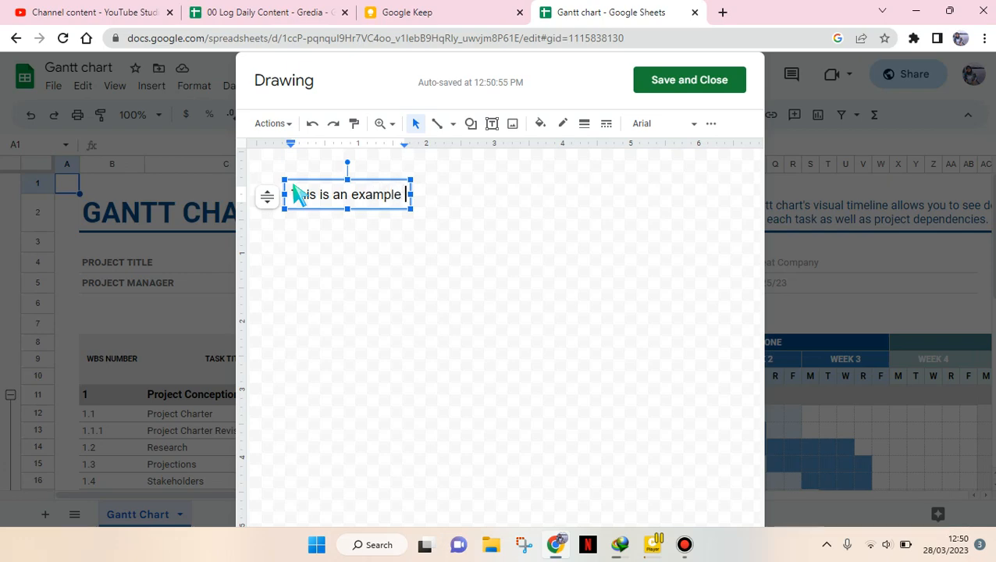
pyautogui.write('of a text')
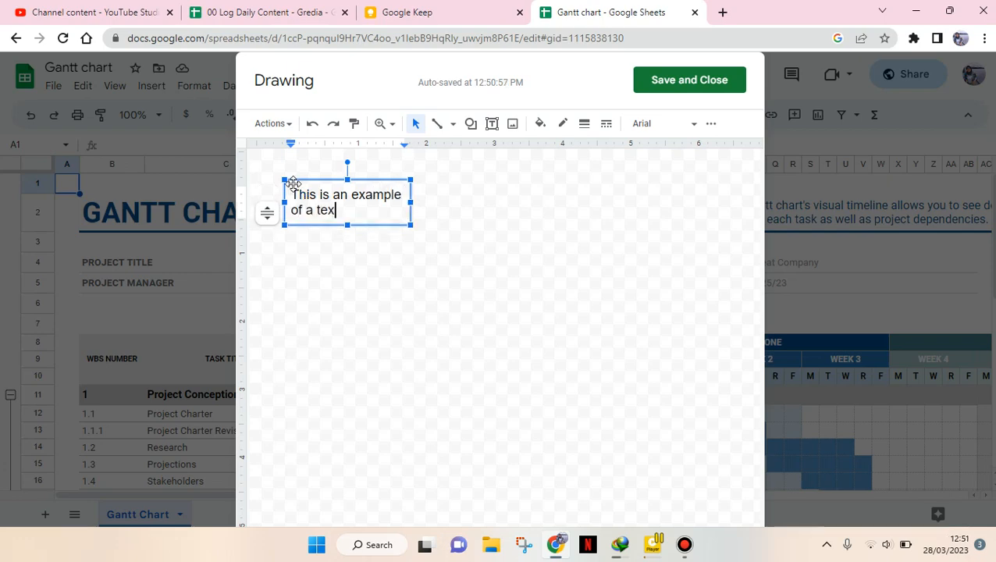
pyautogui.write('box')
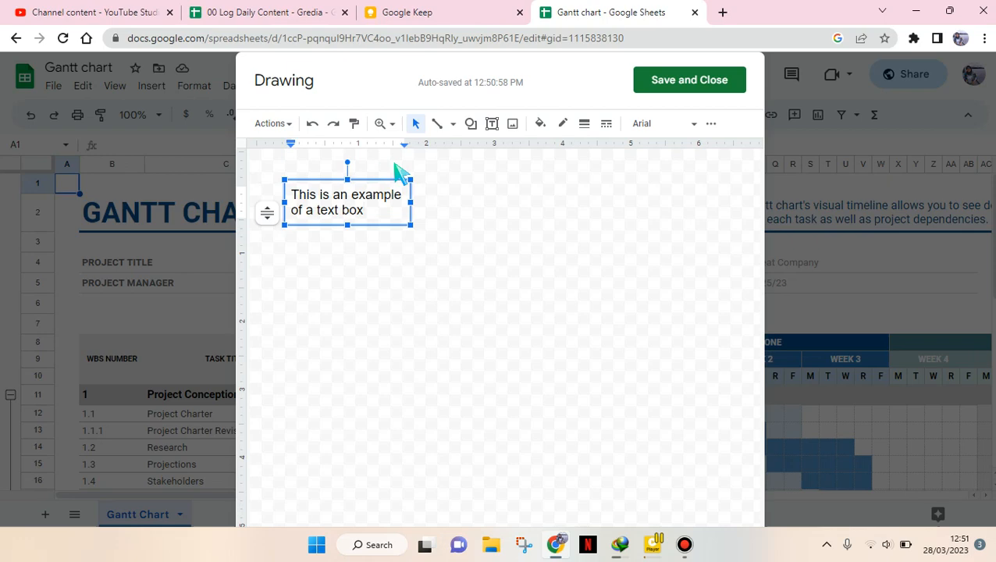
pyautogui.moveTo(666, 109)
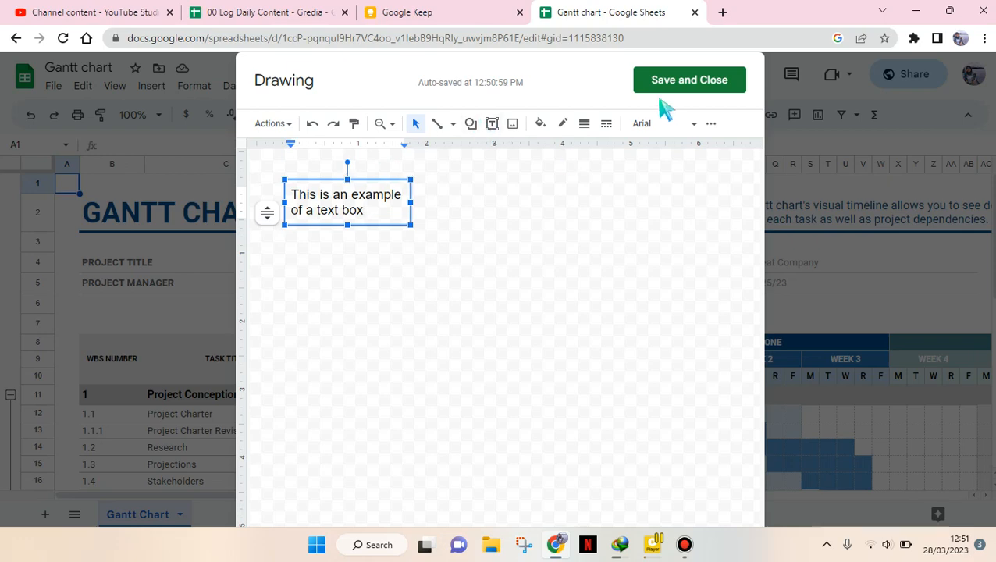
# Step: Save the drawing onto the sheet and move it into column H beside the Company Name header
pyautogui.click(689, 80)
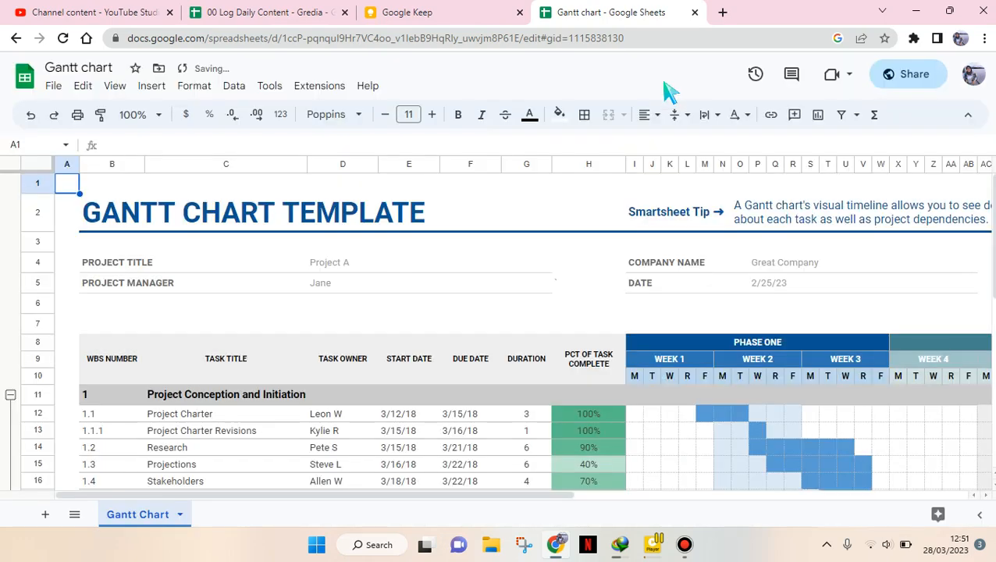
pyautogui.moveTo(156, 234)
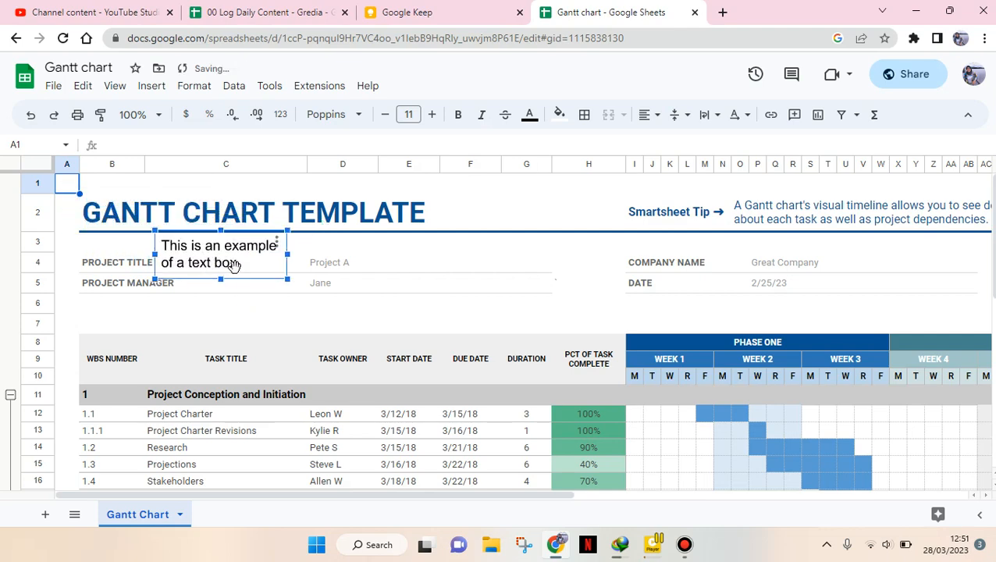
pyautogui.click(408, 303)
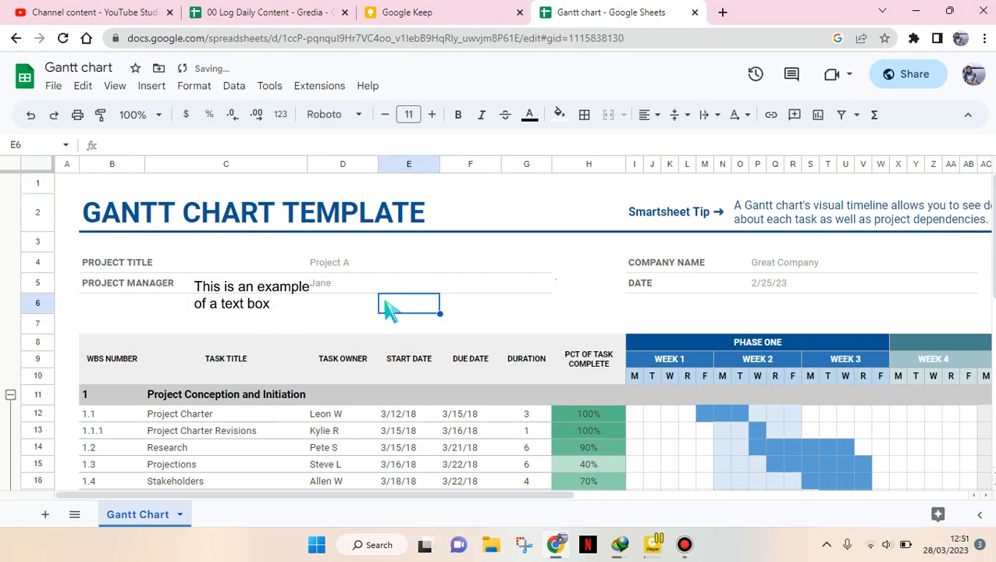
pyautogui.moveTo(249, 293); pyautogui.dragTo(483, 262)
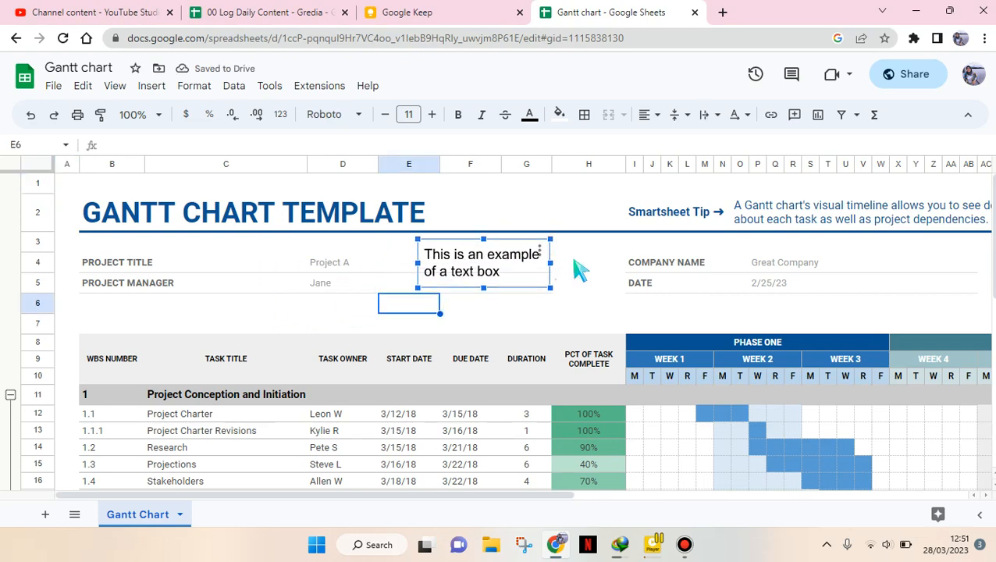
pyautogui.moveTo(480, 262); pyautogui.dragTo(534, 289)
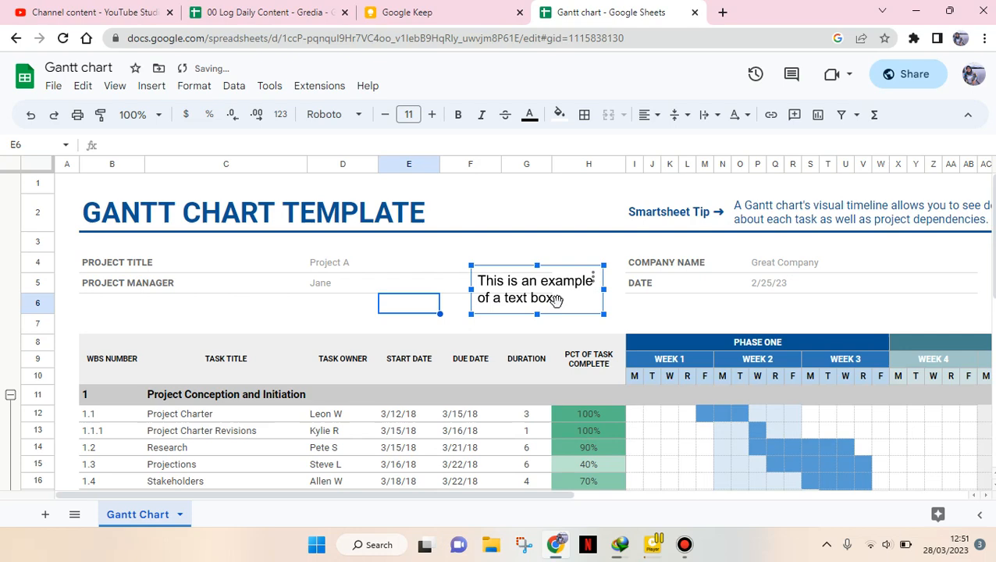
pyautogui.moveTo(596, 291)
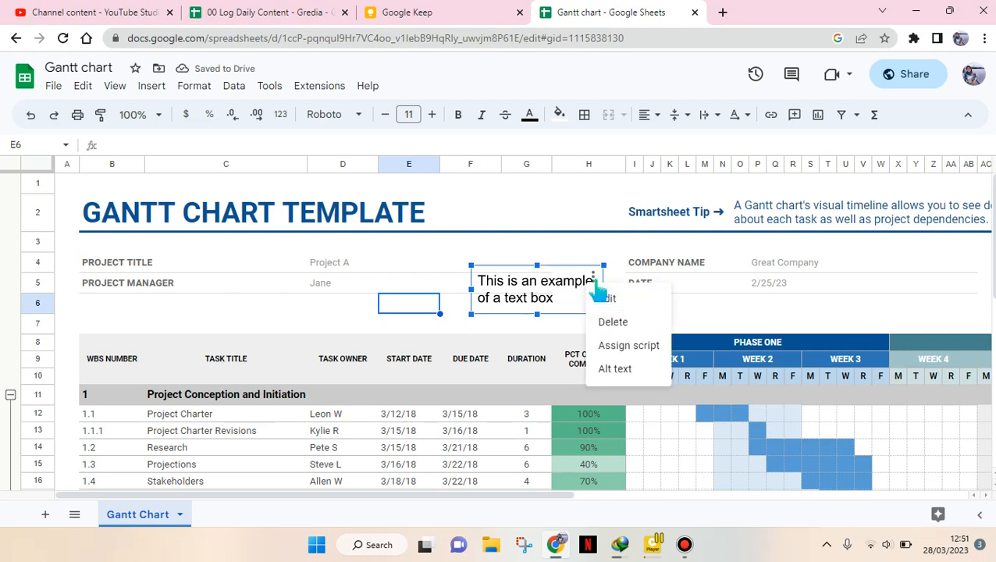
# Step: Reopen the drawing, give the text box a 4px border weight, and save it back
pyautogui.click(609, 298)
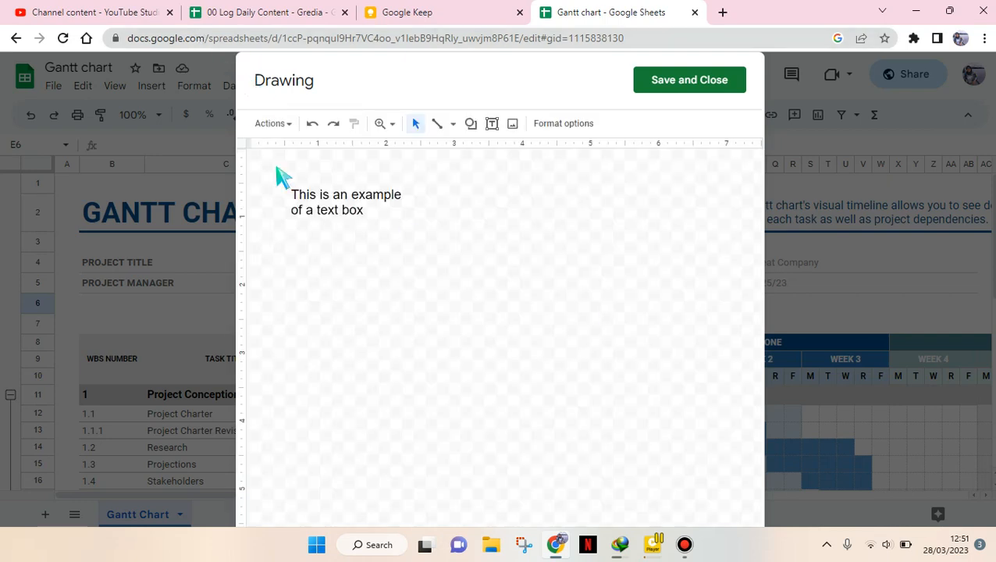
pyautogui.click(347, 201)
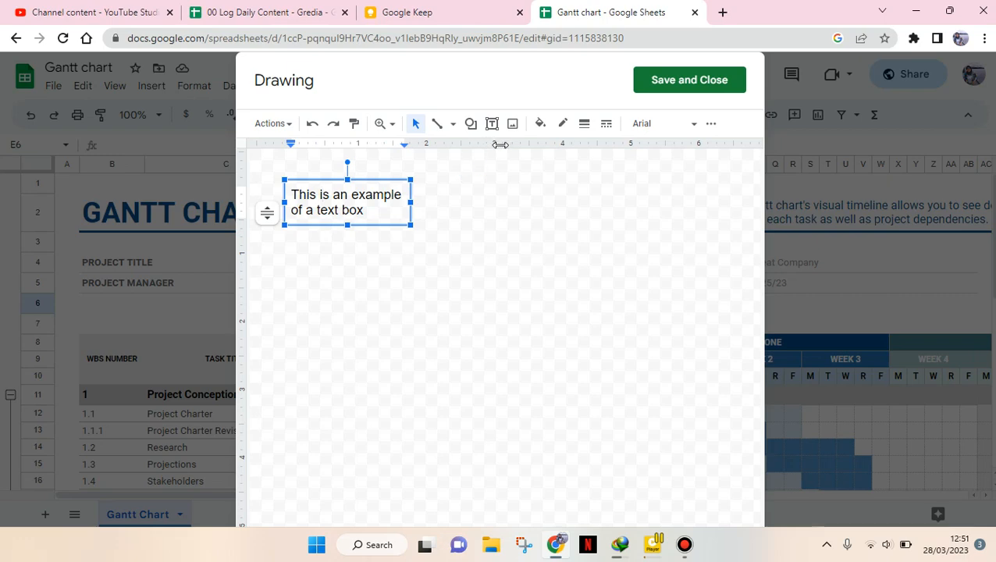
pyautogui.moveTo(519, 142)
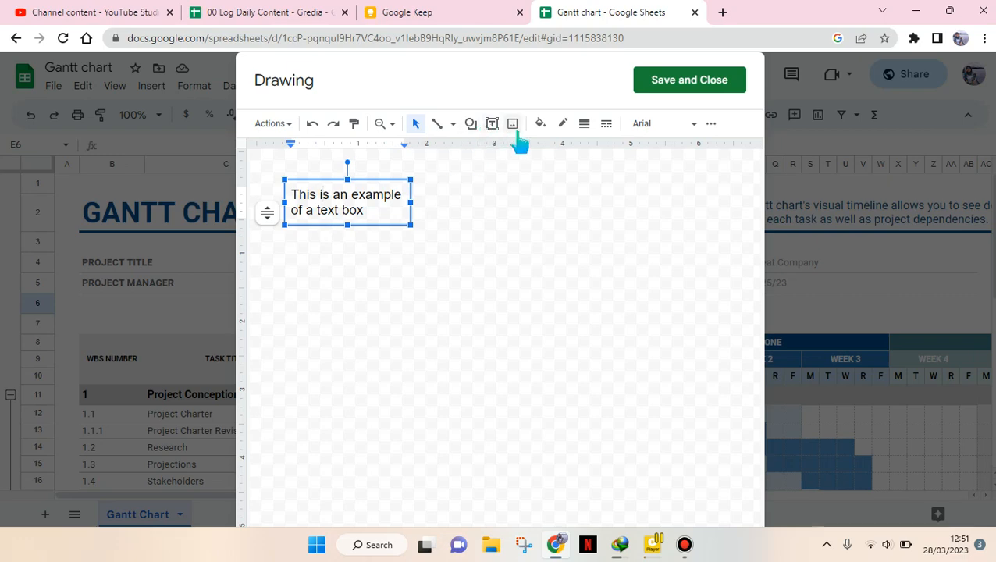
pyautogui.moveTo(584, 123)
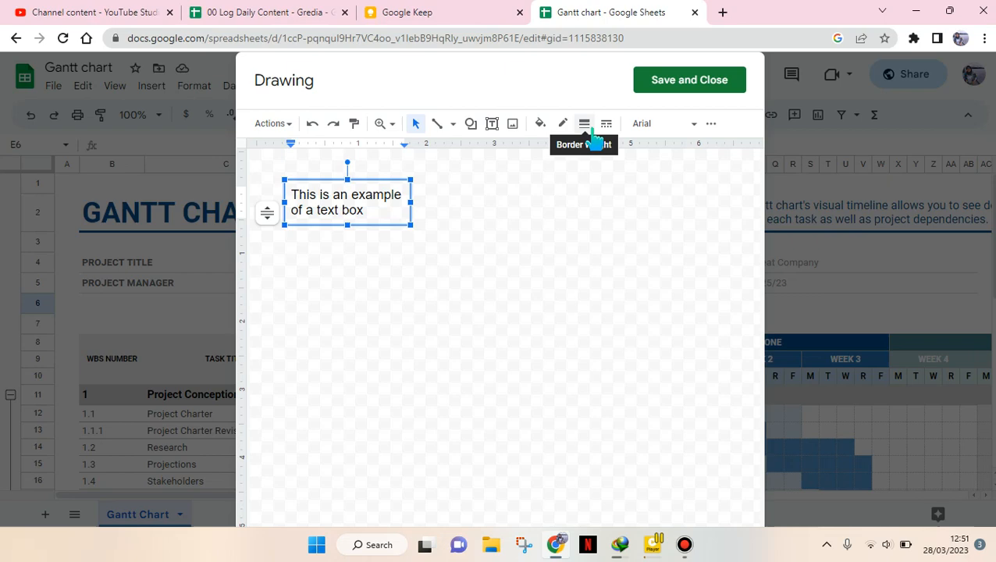
pyautogui.click(584, 123)
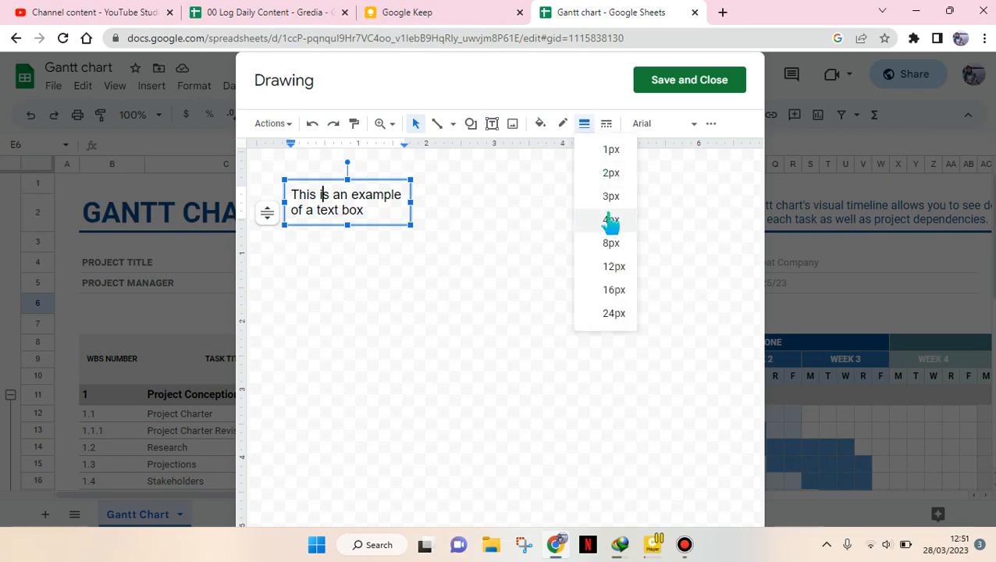
pyautogui.click(611, 219)
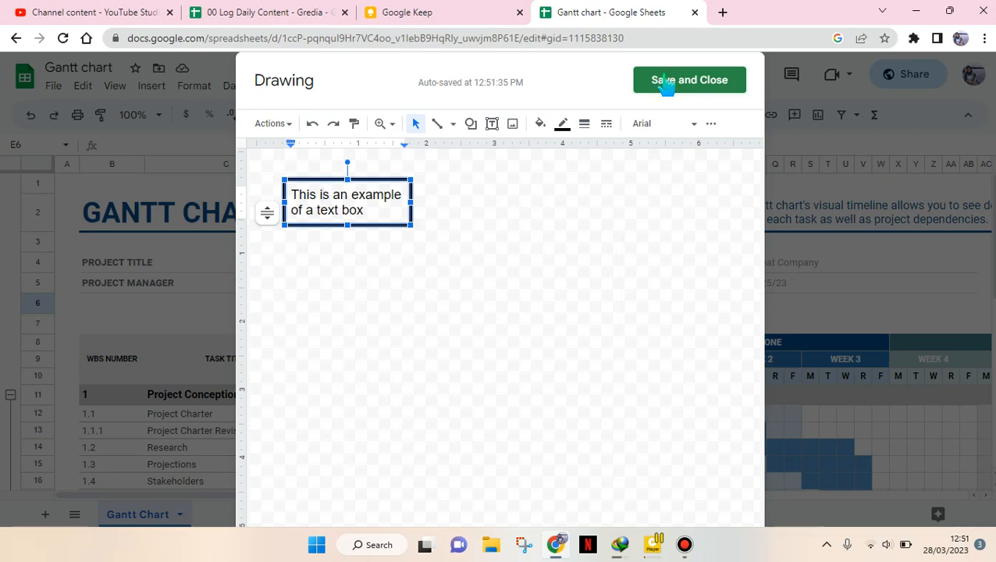
pyautogui.click(689, 80)
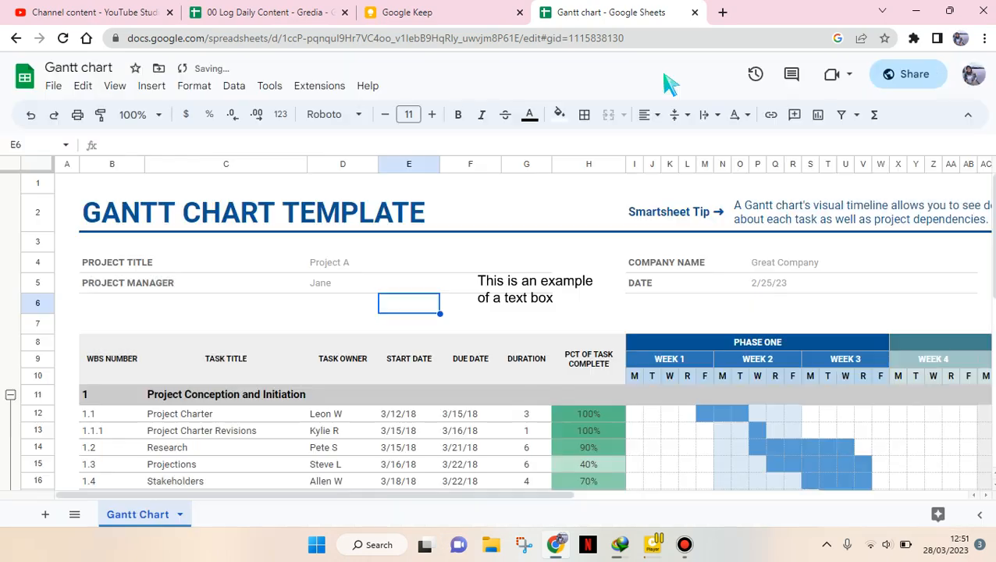
pyautogui.click(535, 289)
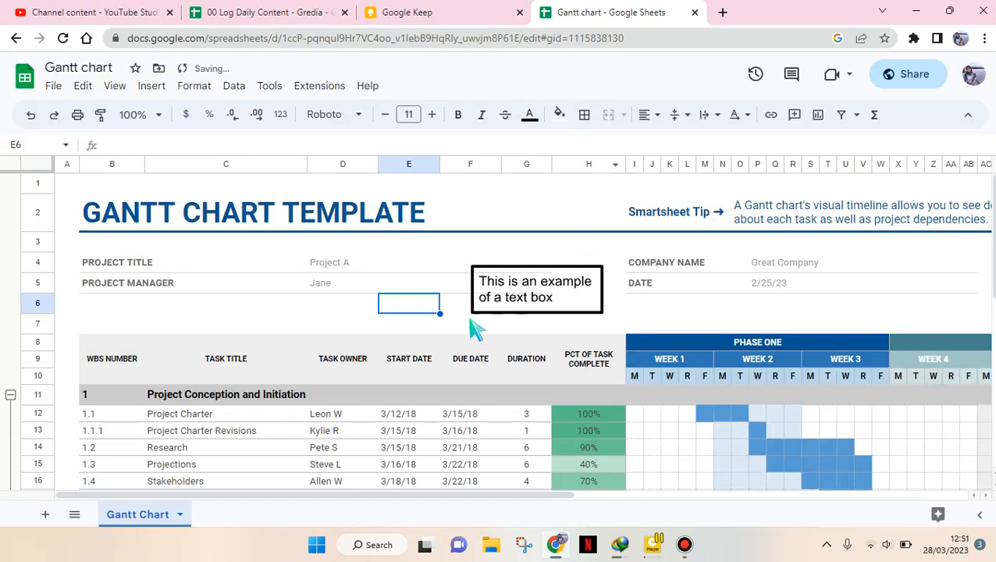
pyautogui.moveTo(636, 94)
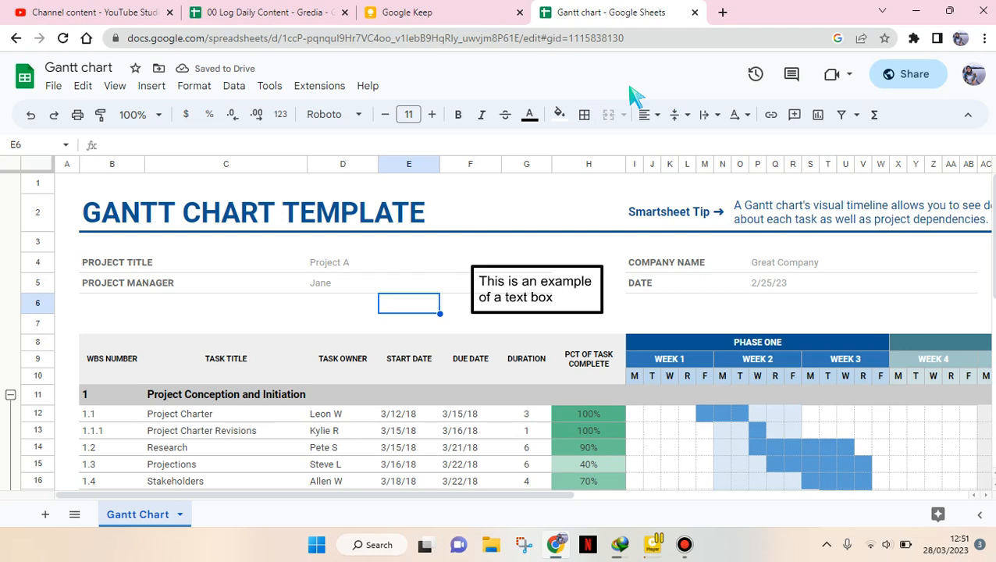